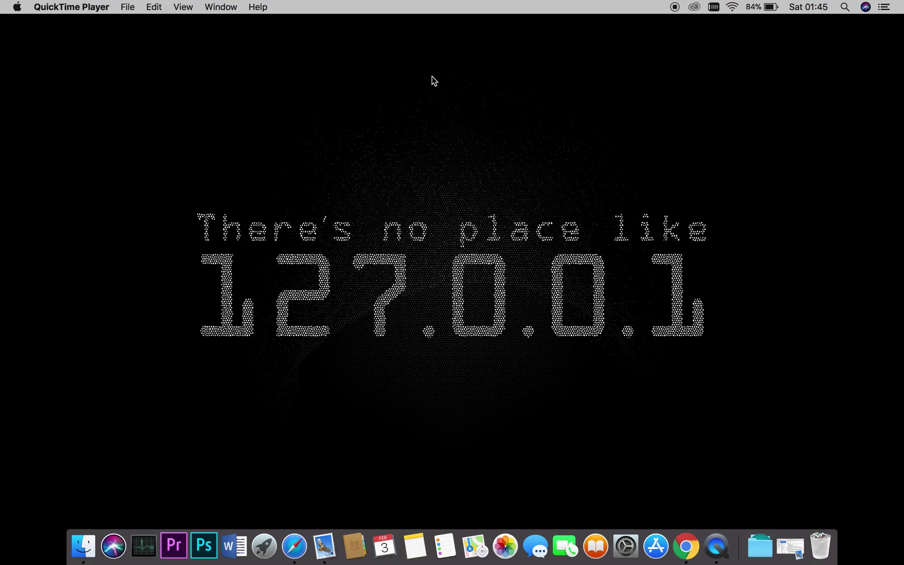
Step: Search Spotlight for "terminal" so the Terminal app appears as the top match
text(terminal)
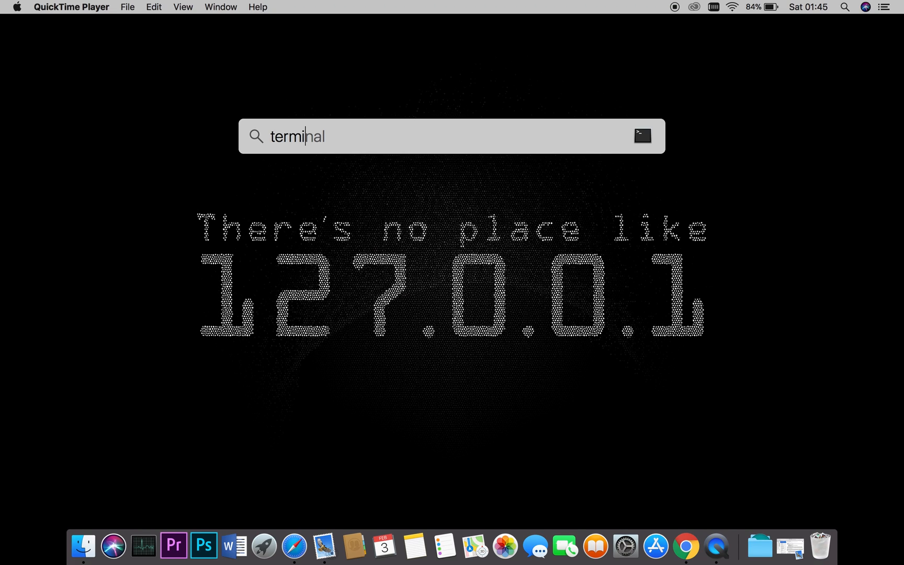
Step: Launch Terminal and run sudo nano /private/etc/motd with the administrator password
key(Return)
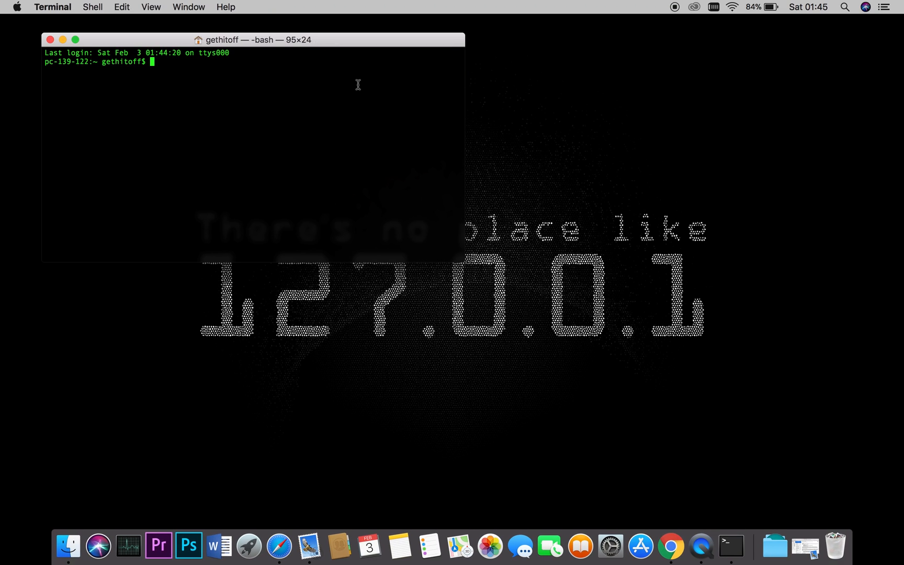
text(sudo nan)
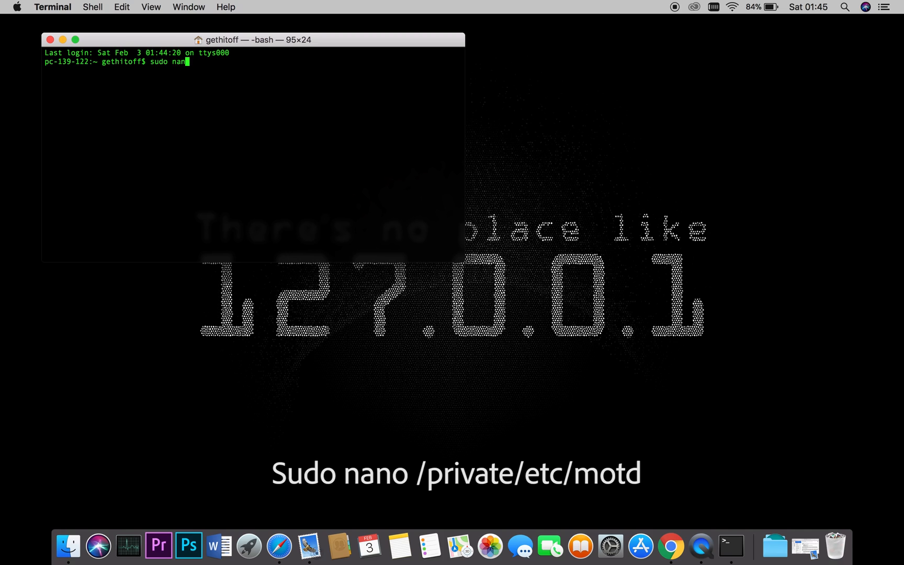
text(o /p)
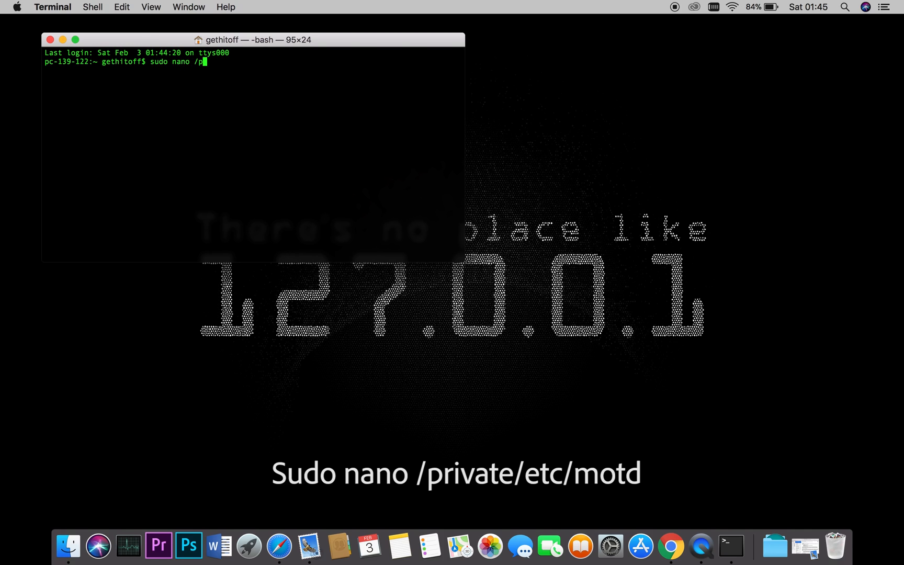
text(rivate/)
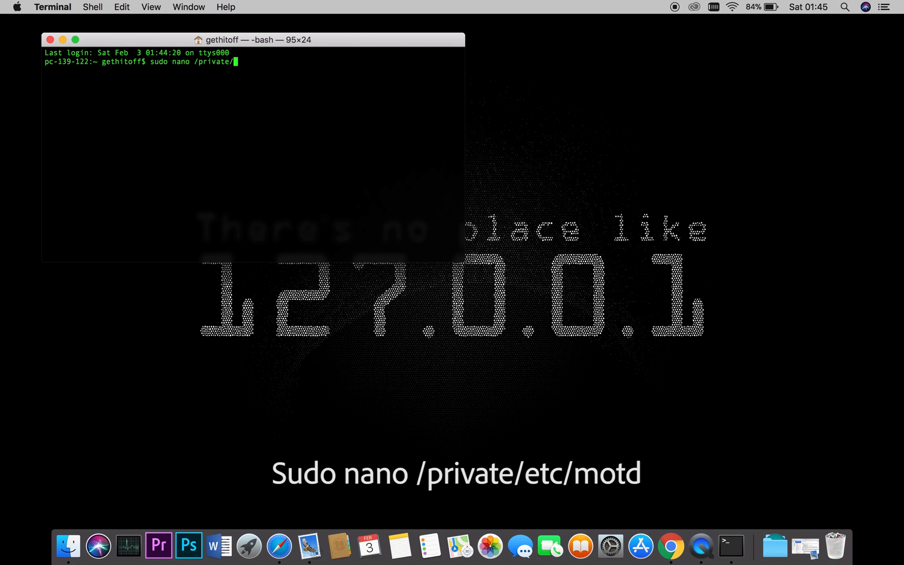
text(etc/mo)
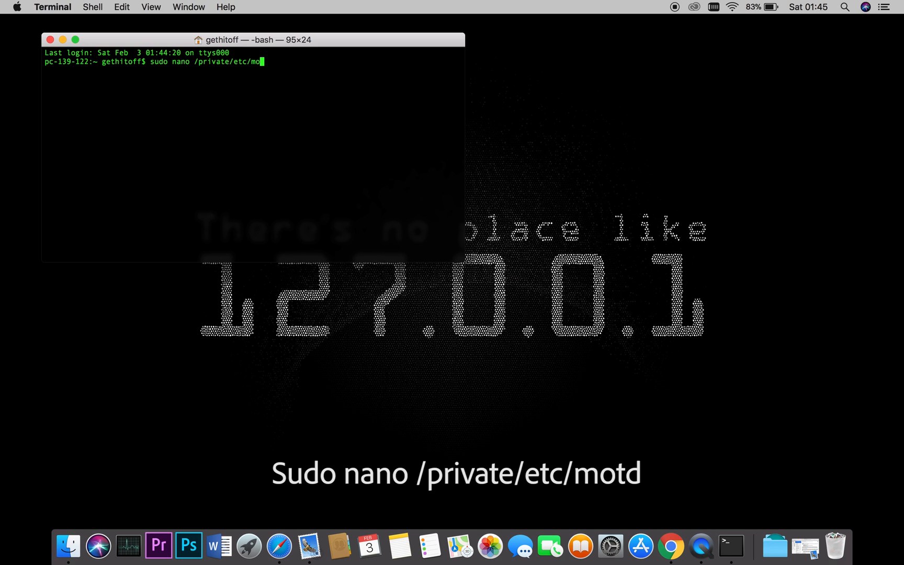
key(Return)
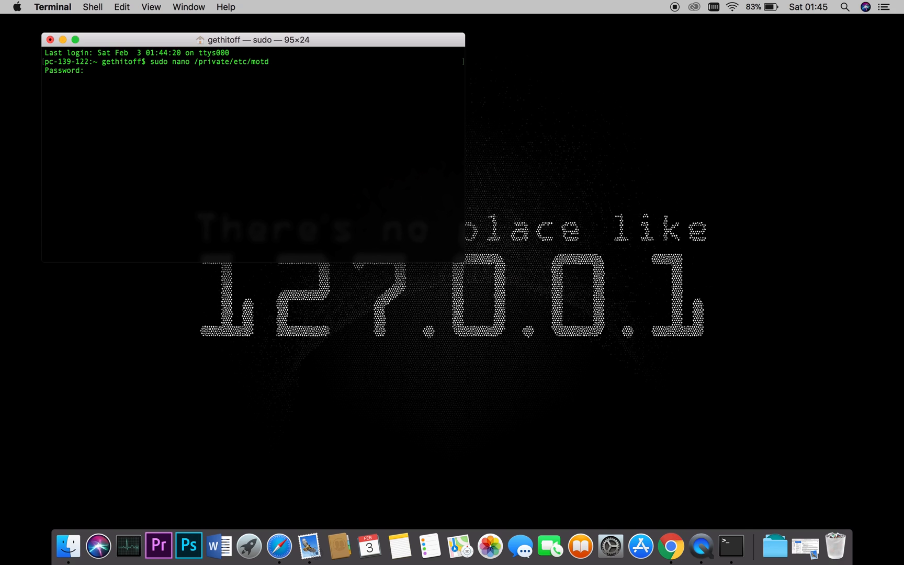
key(Return)
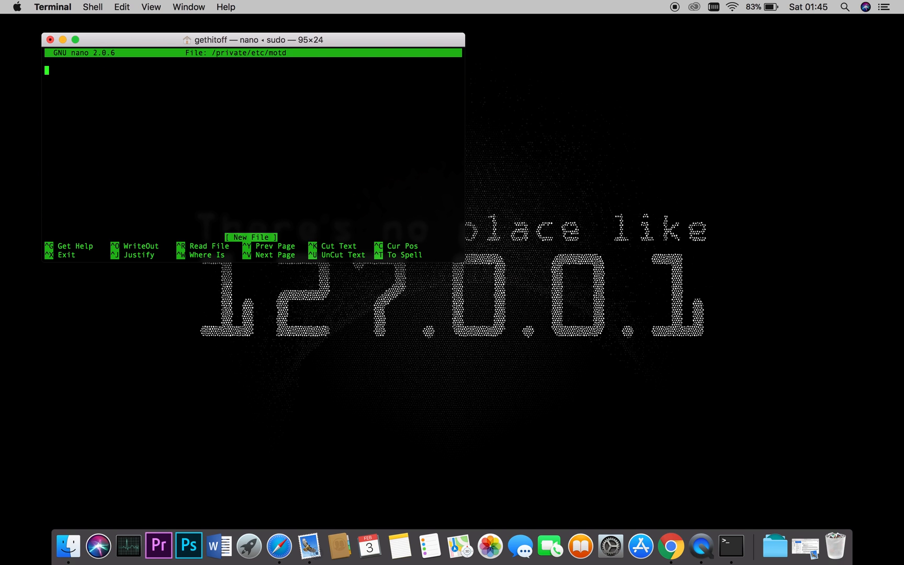
click(669, 544)
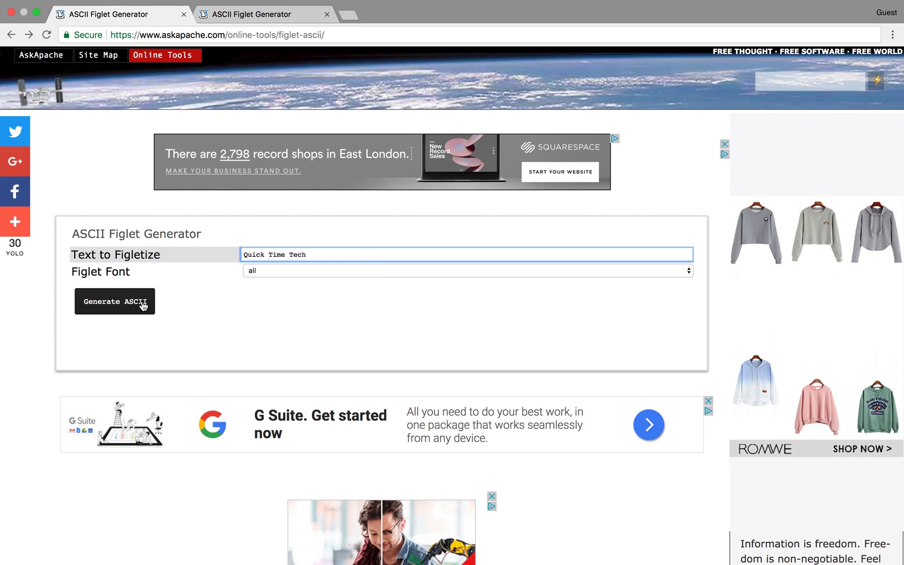
Step: Generate "Quick Time Tech" in all figlet fonts and scroll down to the graffiti version
click(114, 301)
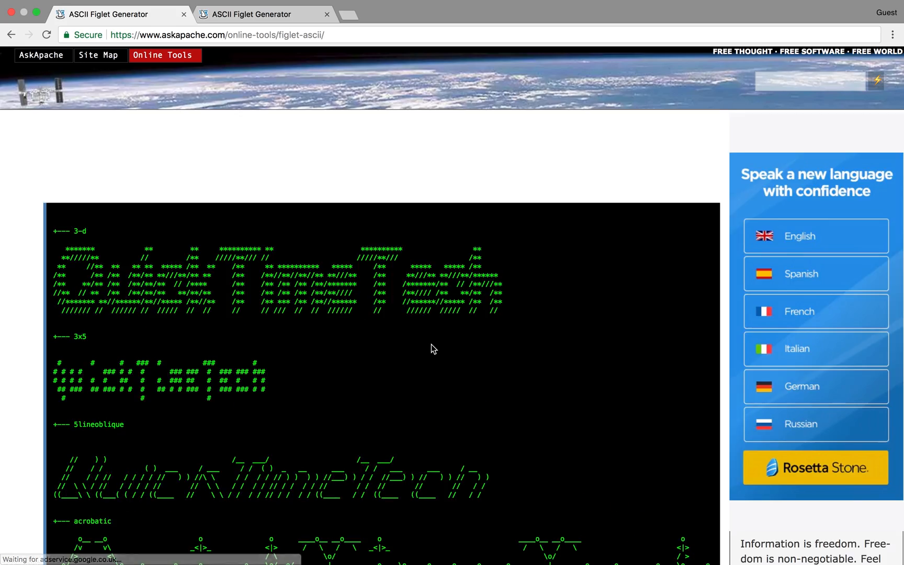
scroll(down, 3)
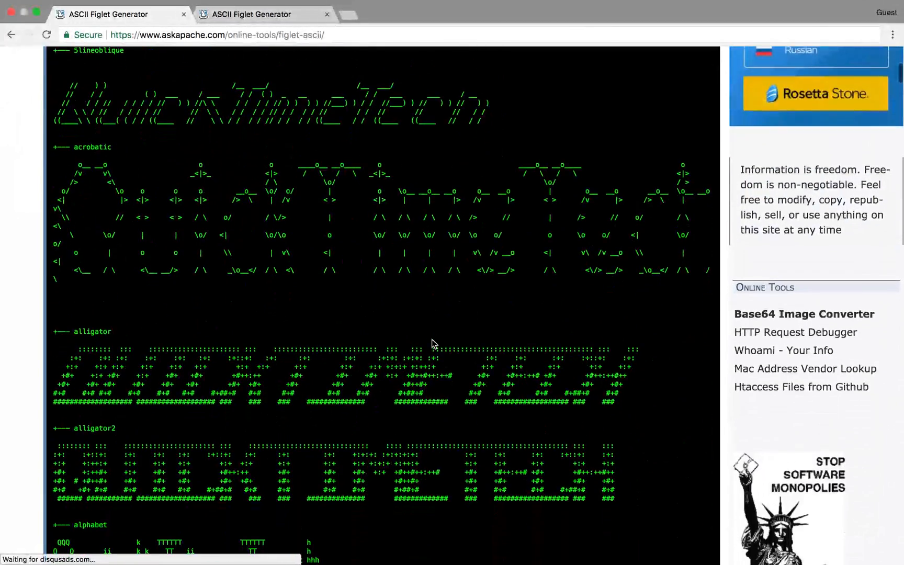
scroll(down, 3)
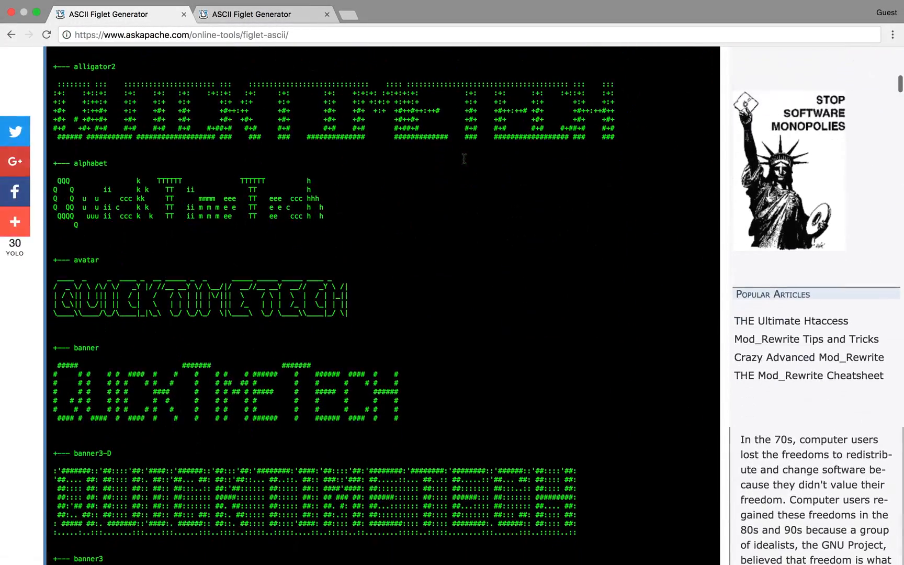
scroll(down, 3)
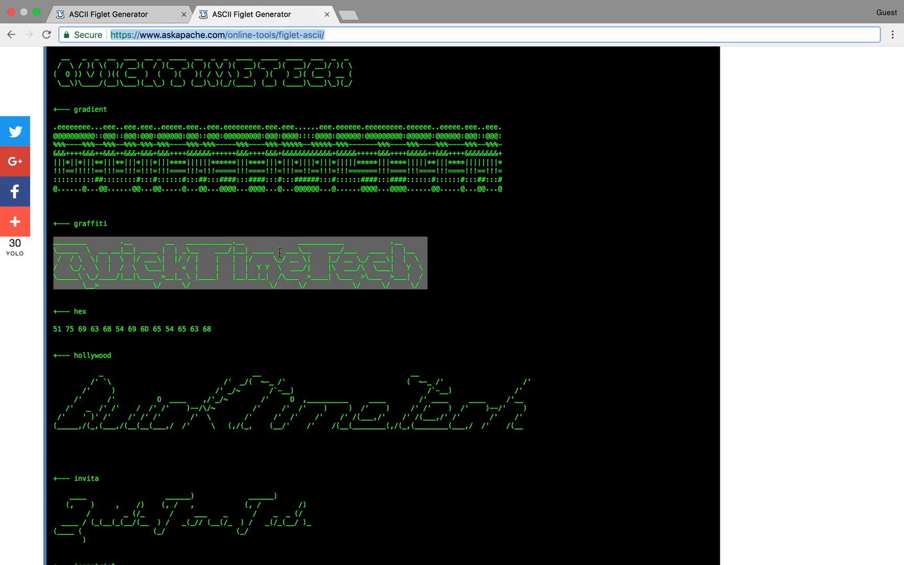
mouse_move(290, 274)
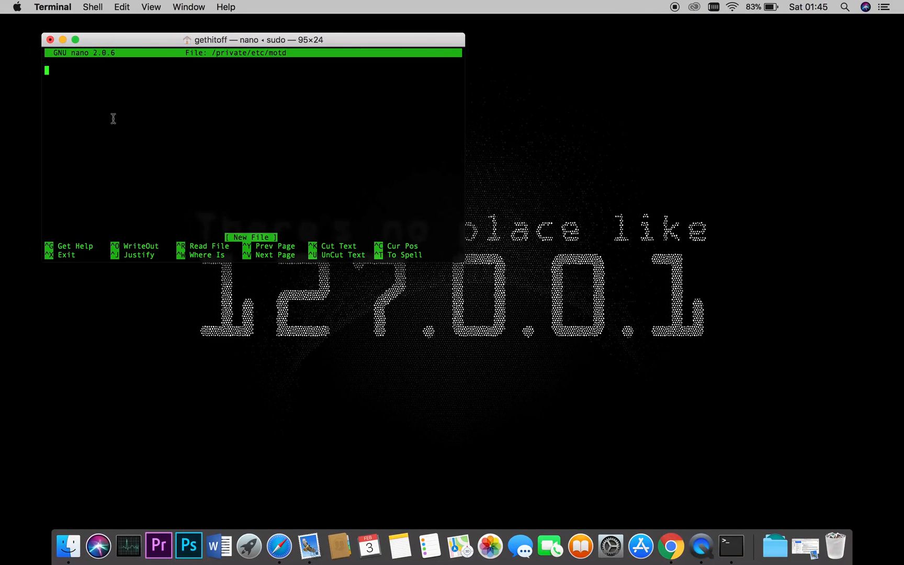
Step: Enter the QuickTimeTech art into the motd file in nano, then exit and save it
text(QuickTimeTech)
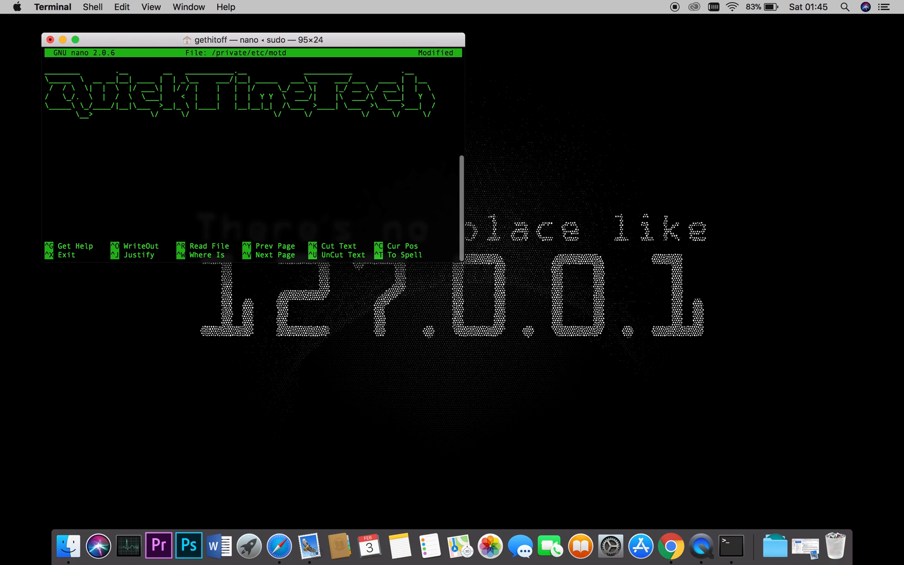
key(ctrl+x)
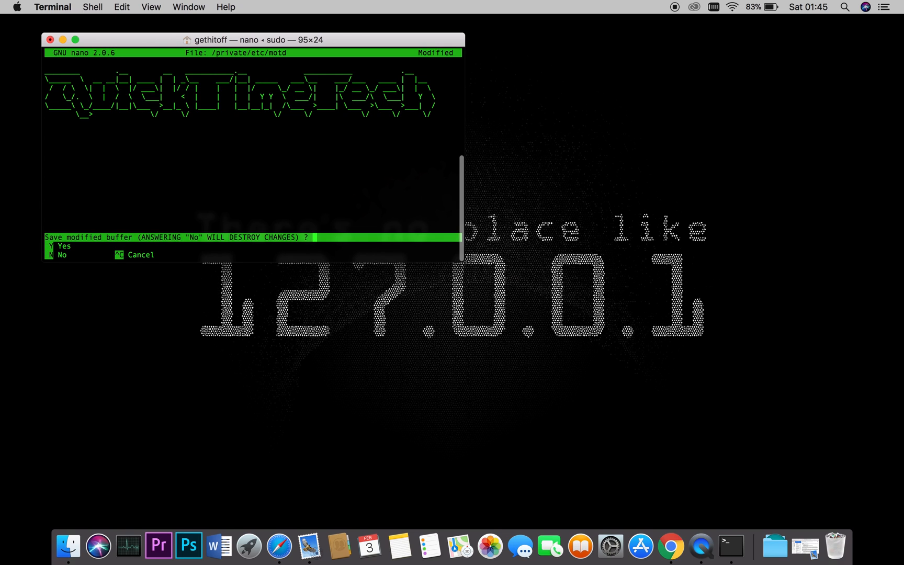
key(n)
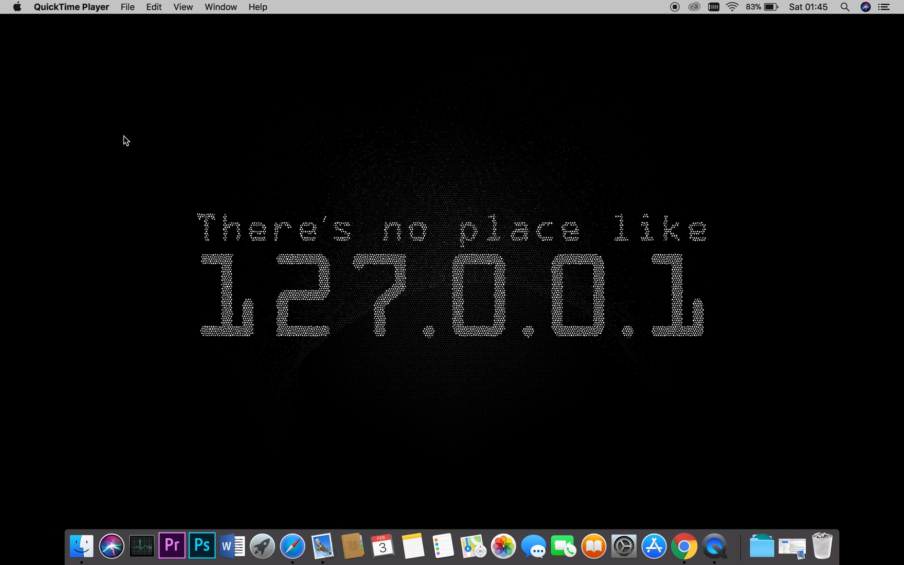
Step: Relaunch Terminal via Spotlight to see the new QuickTimeTech ASCII greeting
click(844, 7)
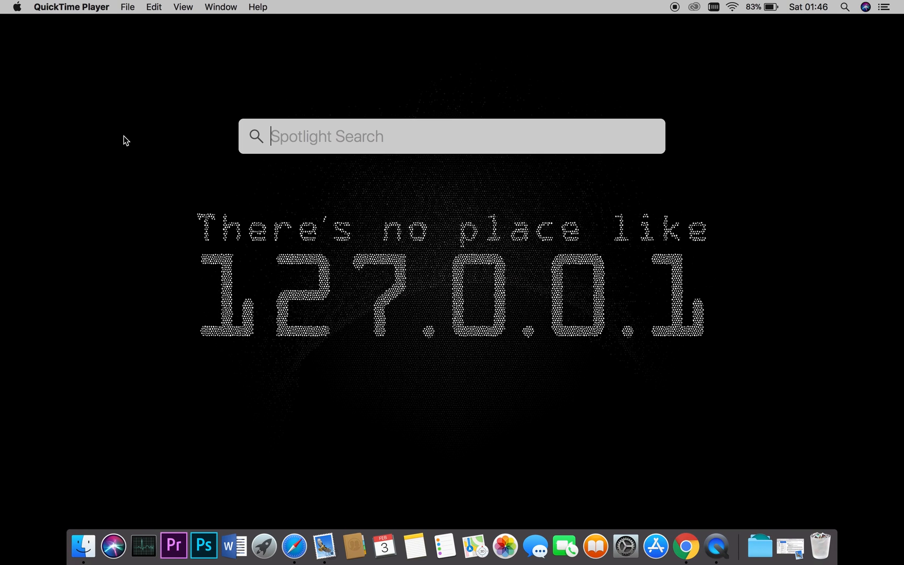
text(terminal)
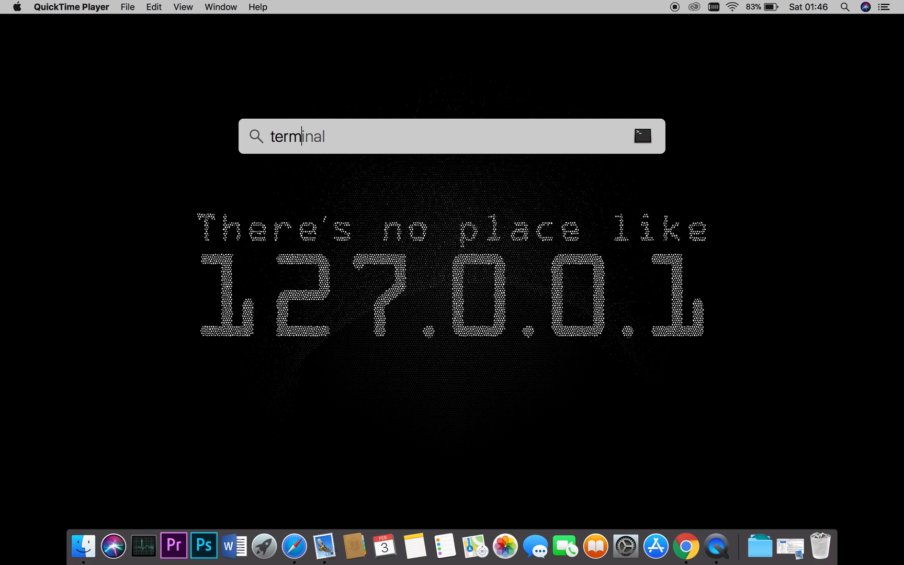
key(return)
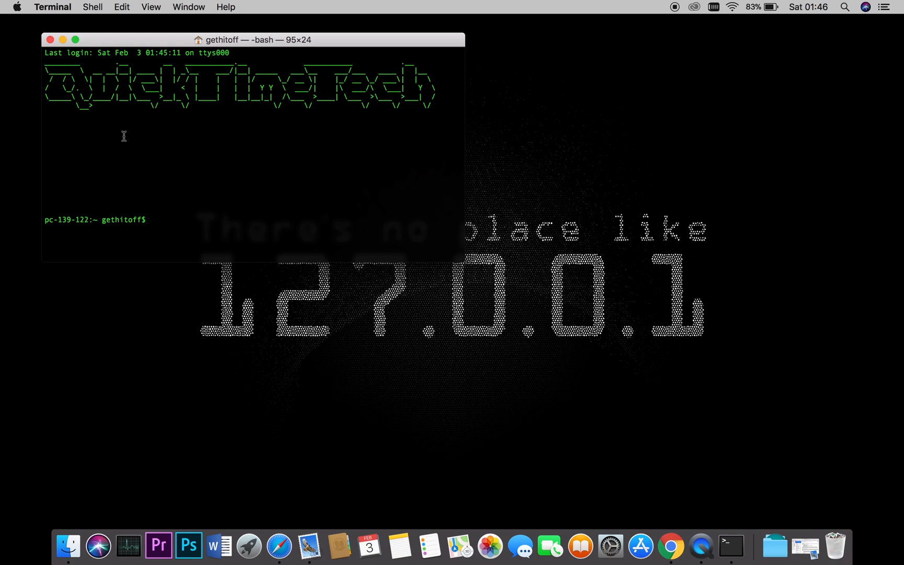